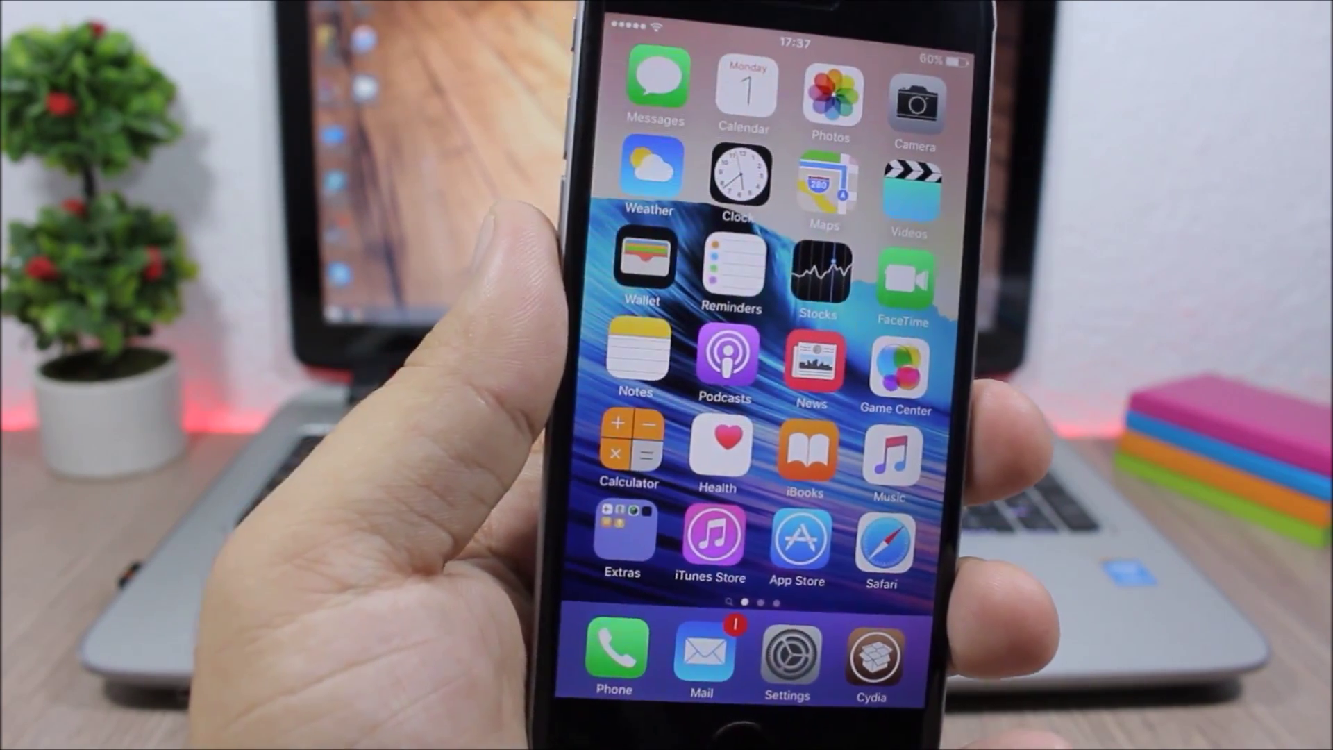
Swipe up from the home screen's bottom edge to reveal the rounded-corner Control Center.
{"action": "left_click_drag", "start_coordinate": [705, 731], "coordinate": [706, 425]}
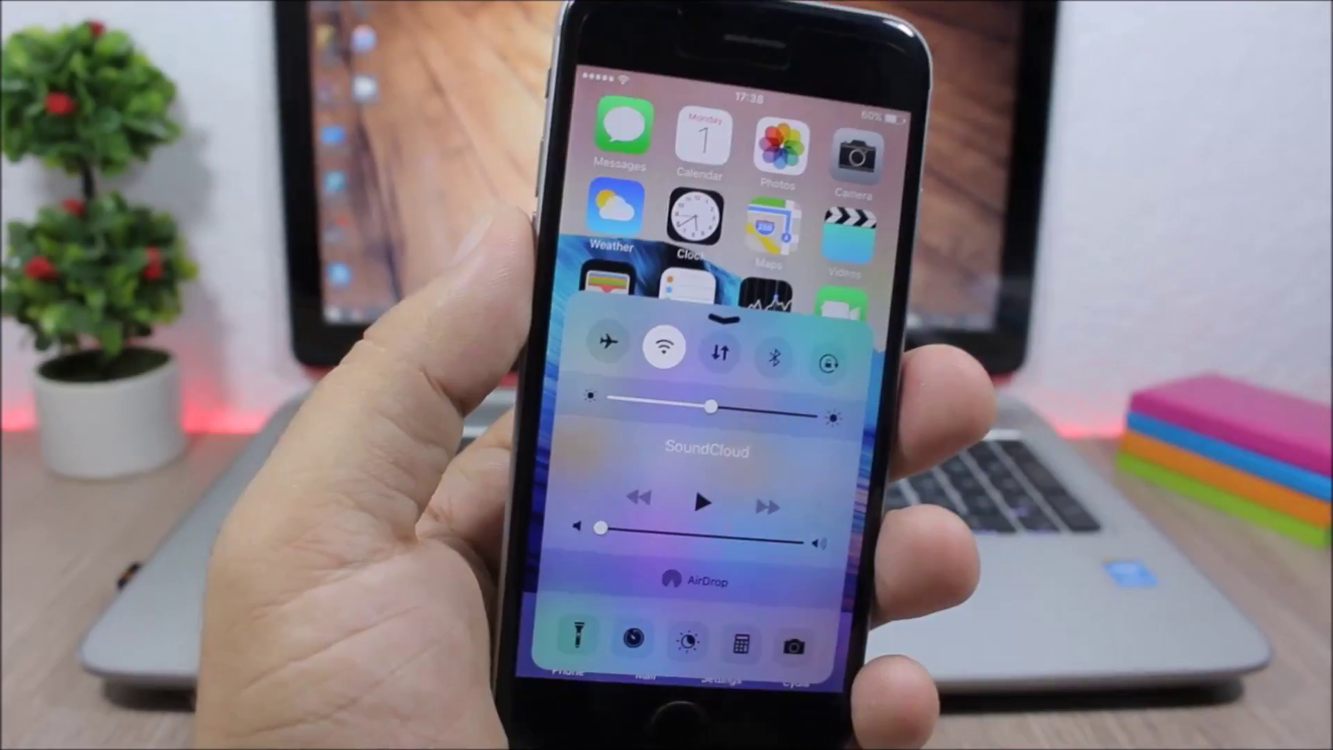